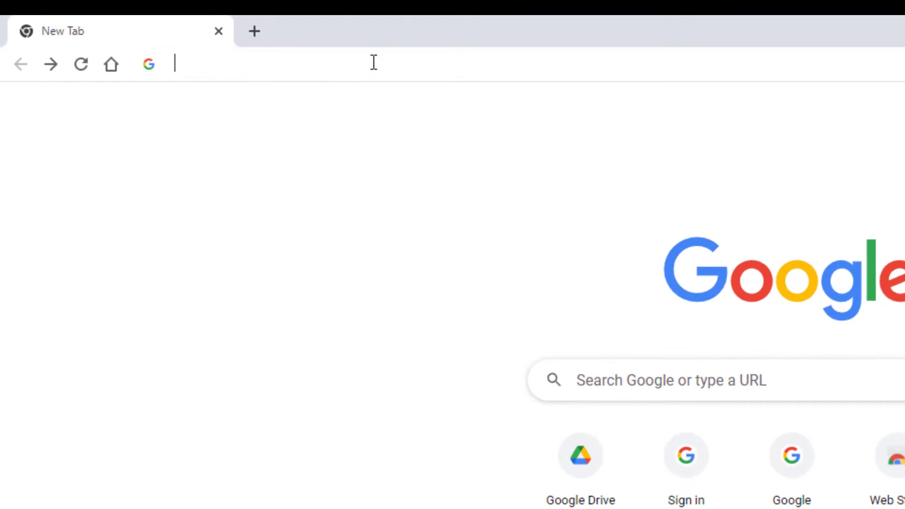
- Load example.com/webmail, then enter webmail.example.com as the alternative webmail address
{"action": "type", "text": "example.com"}
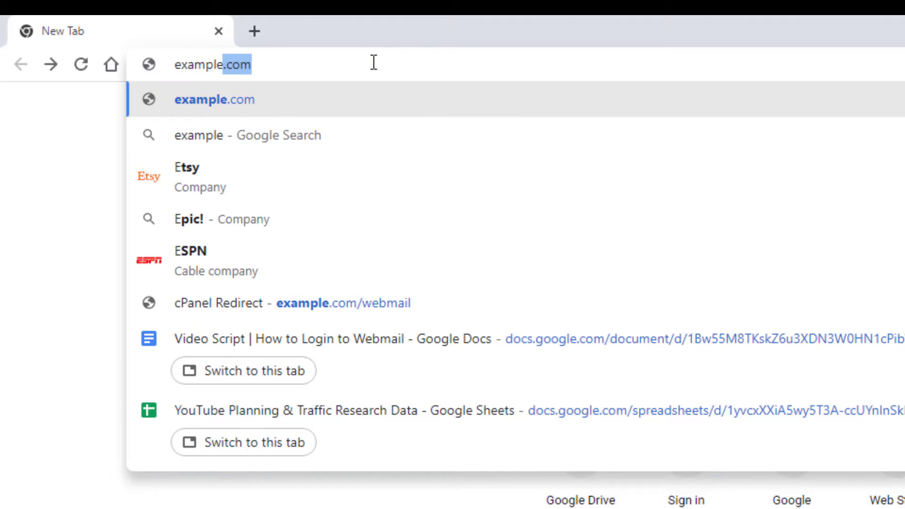
{"action": "type", "text": "/web"}
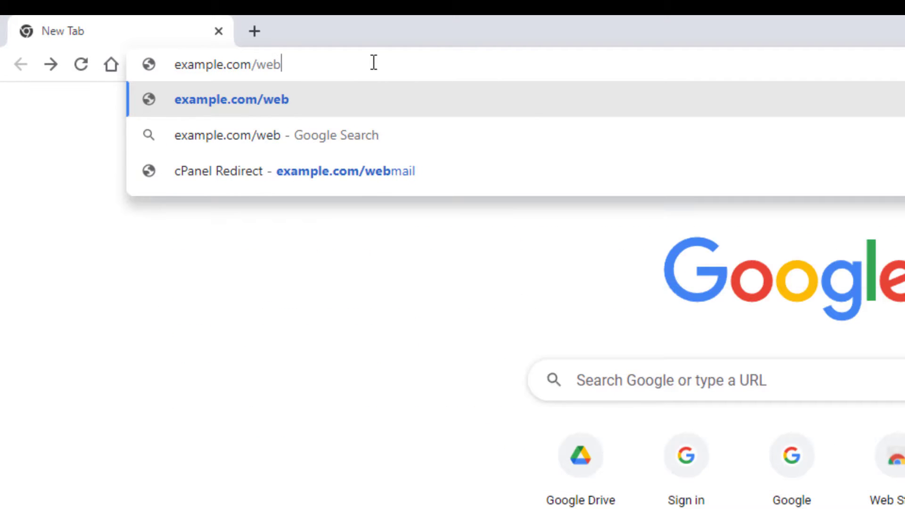
{"action": "type", "text": "mail"}
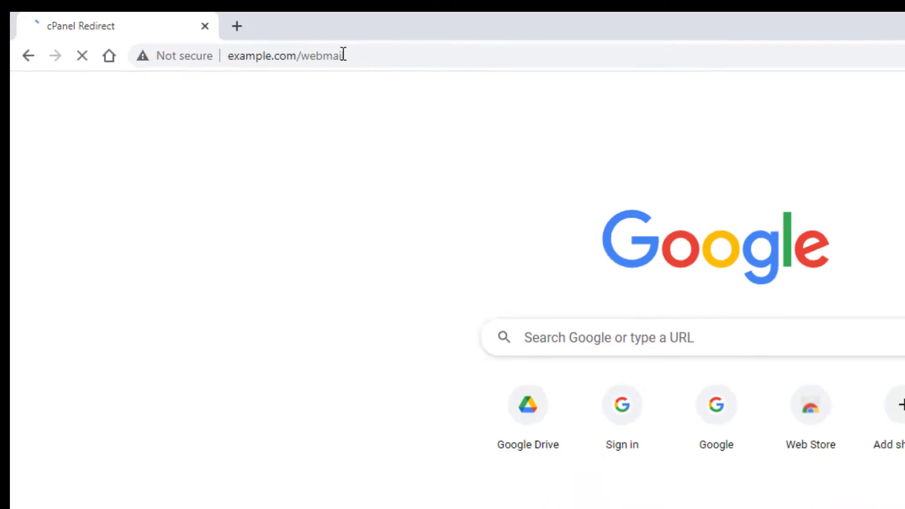
{"action": "key", "text": "Return"}
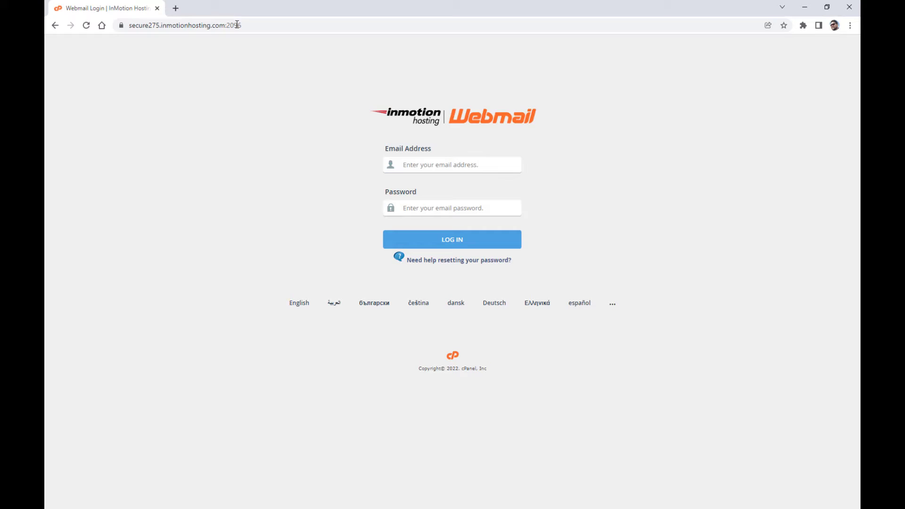
{"action": "type", "text": "we"}
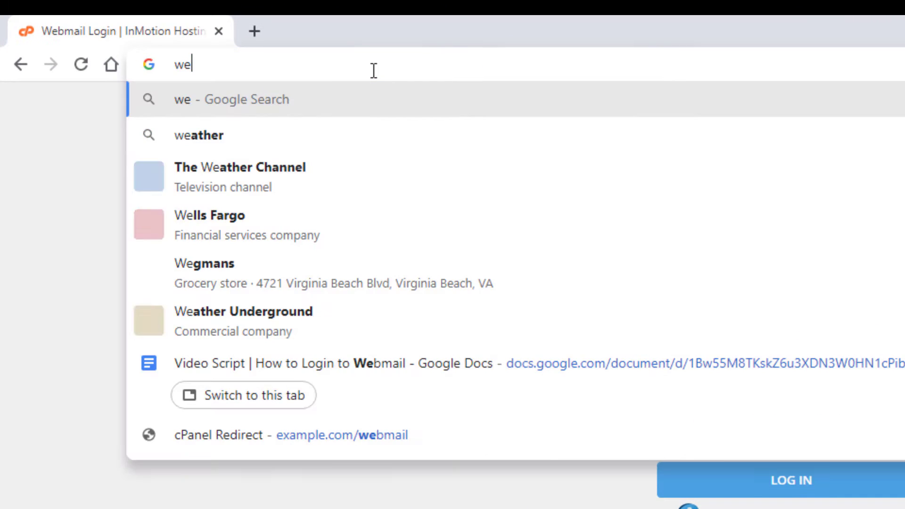
{"action": "type", "text": "bmail"}
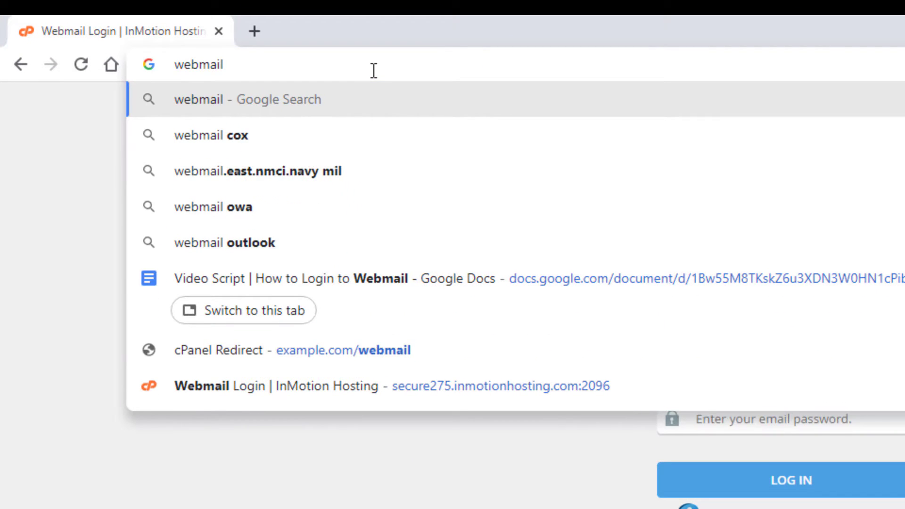
{"action": "type", "text": ".example.com"}
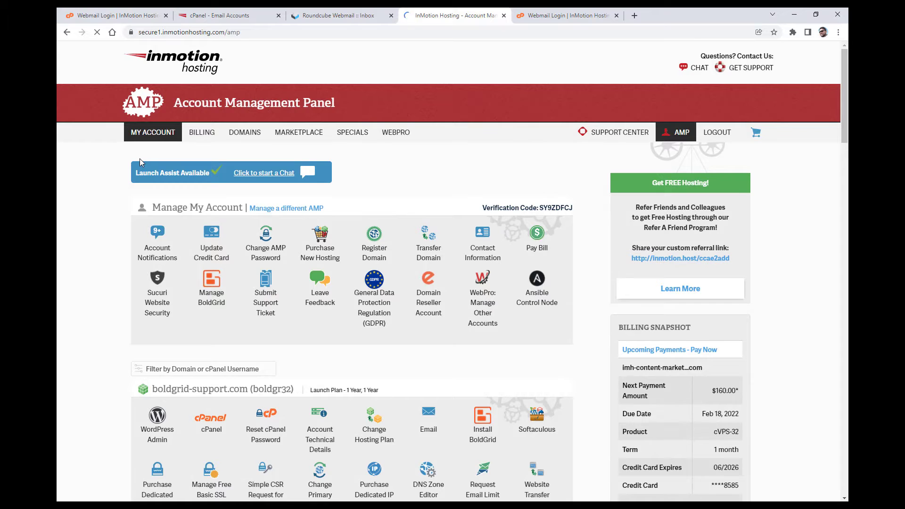
- Scroll down and open Account Technical Details for boldgrid-support.com
{"action": "scroll", "scroll_direction": "down", "scroll_amount": 3}
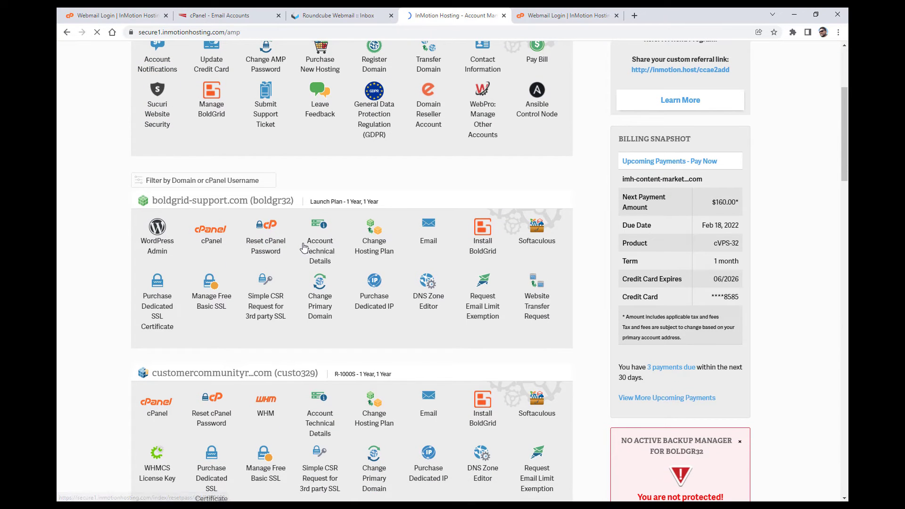
{"action": "mouse_move", "coordinate": [319, 251]}
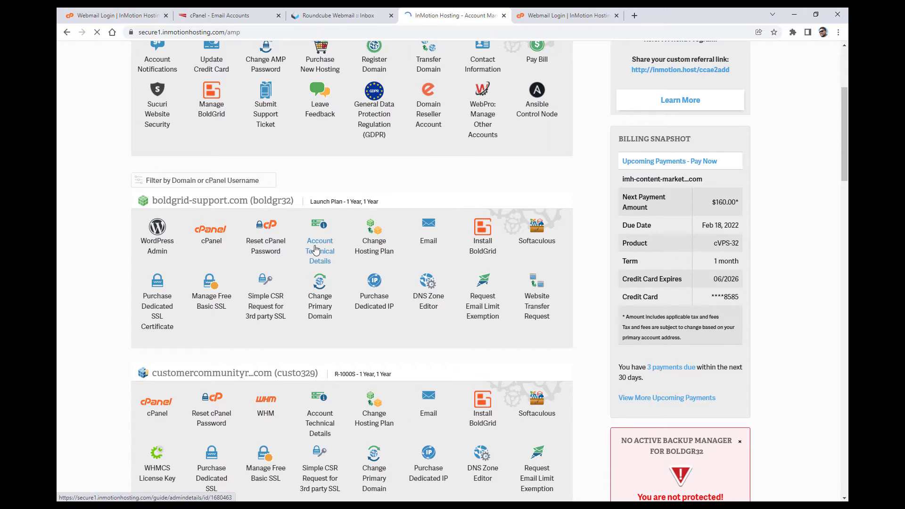
{"action": "left_click", "coordinate": [319, 251]}
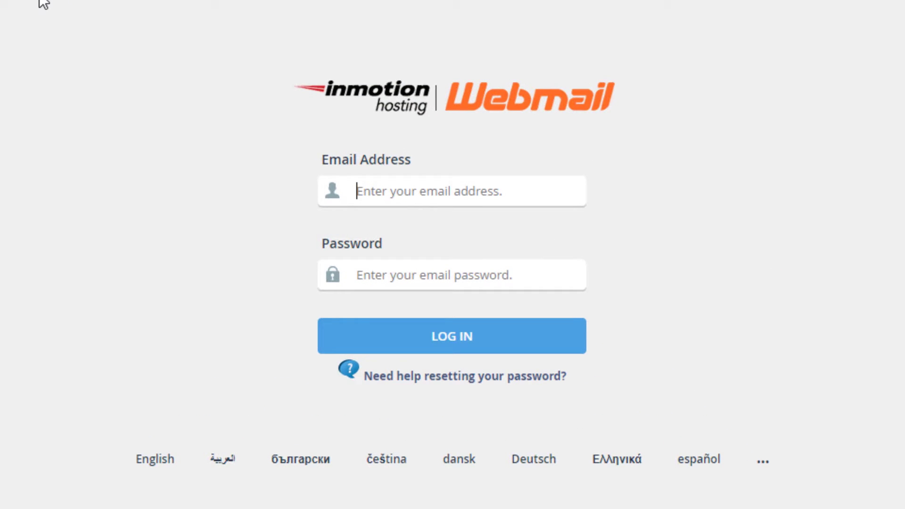
{"action": "type", "text": "john"}
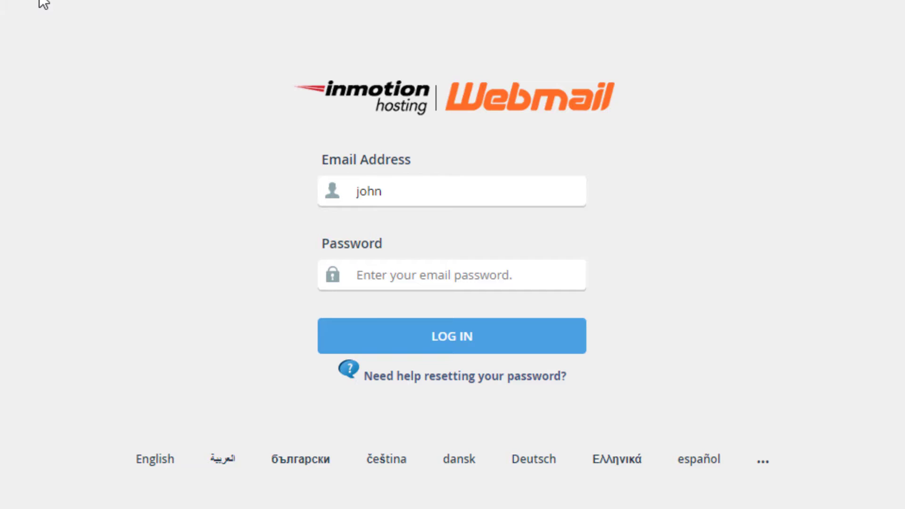
{"action": "type", "text": "@"}
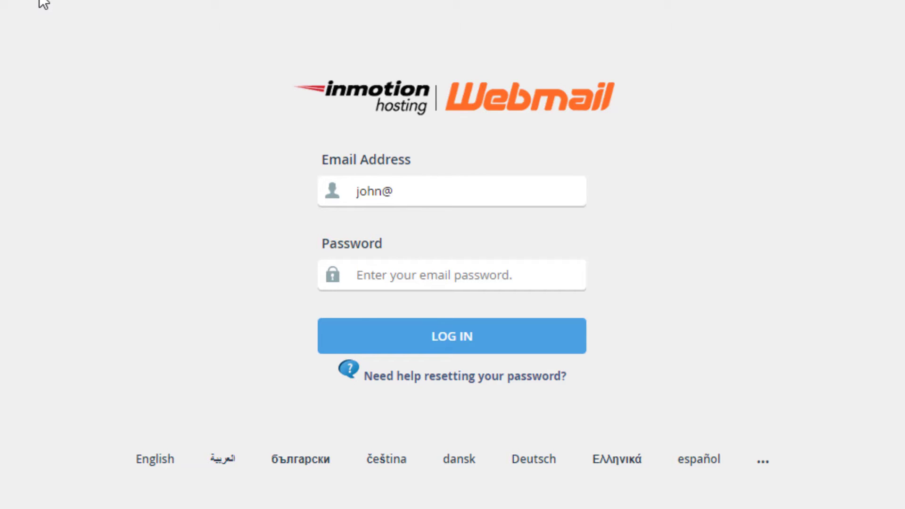
{"action": "type", "text": "example.com"}
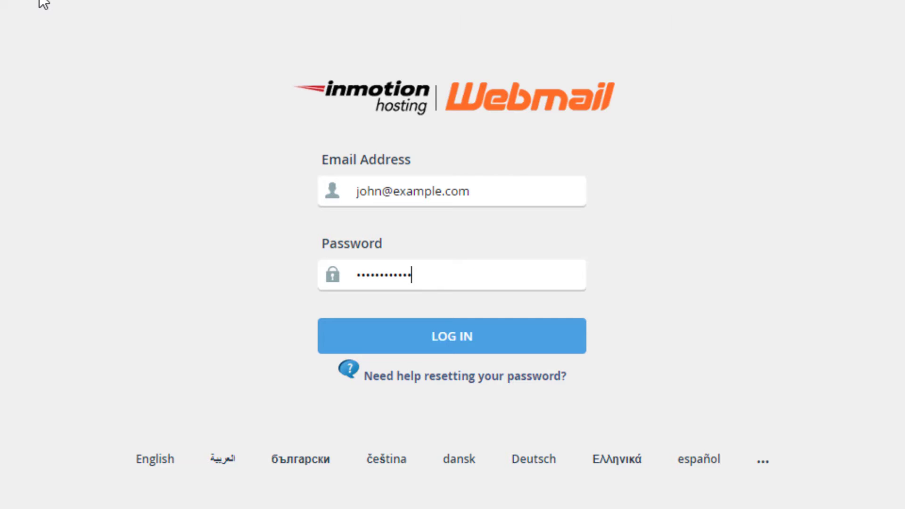
{"action": "left_click", "coordinate": [453, 335]}
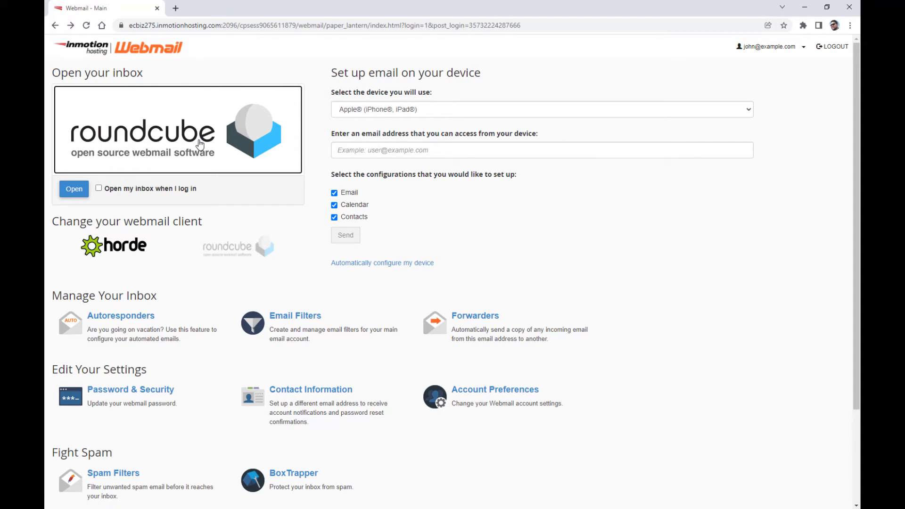
{"action": "mouse_move", "coordinate": [221, 149]}
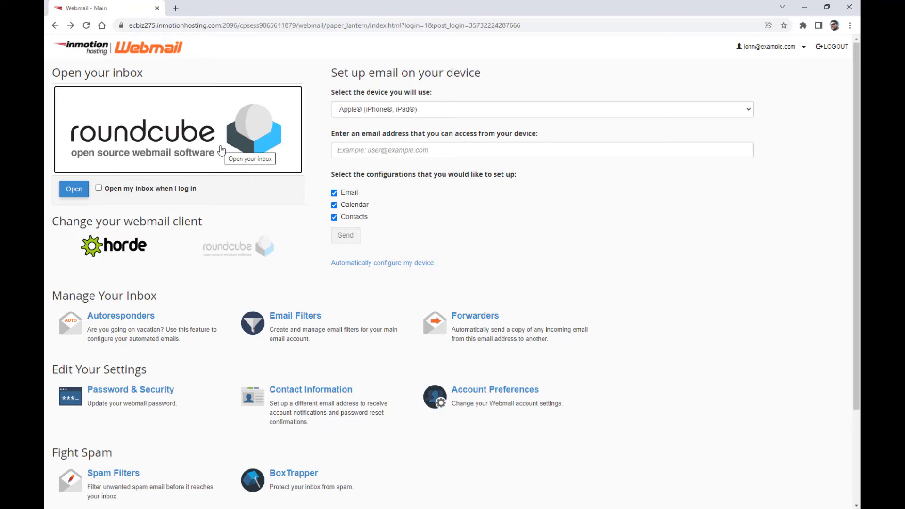
- Open the Roundcube inbox, read the configuration message, start a draft, and open a new tab
{"action": "left_click", "coordinate": [74, 188]}
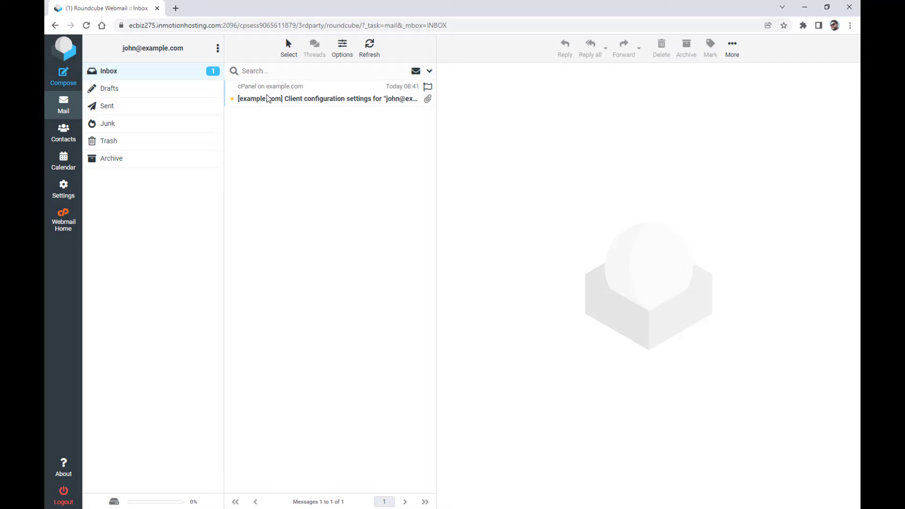
{"action": "left_click", "coordinate": [326, 98]}
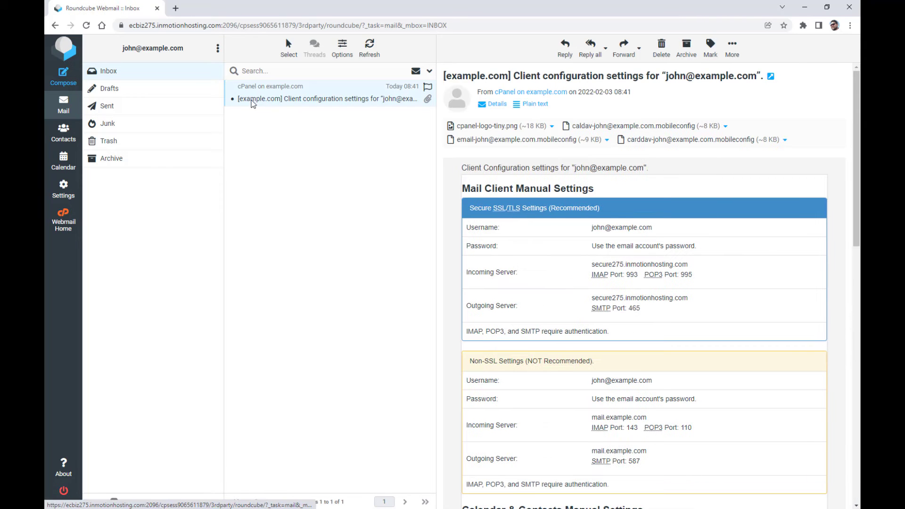
{"action": "left_click", "coordinate": [63, 78]}
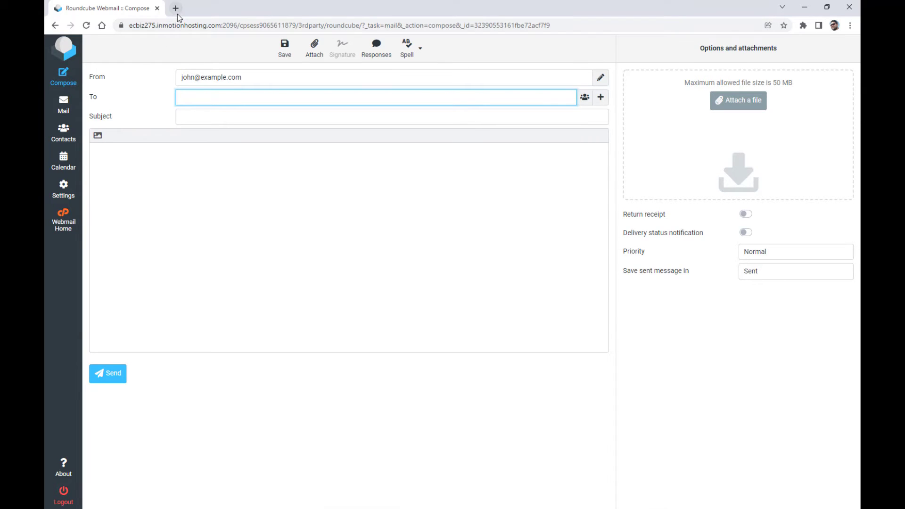
{"action": "left_click", "coordinate": [176, 8]}
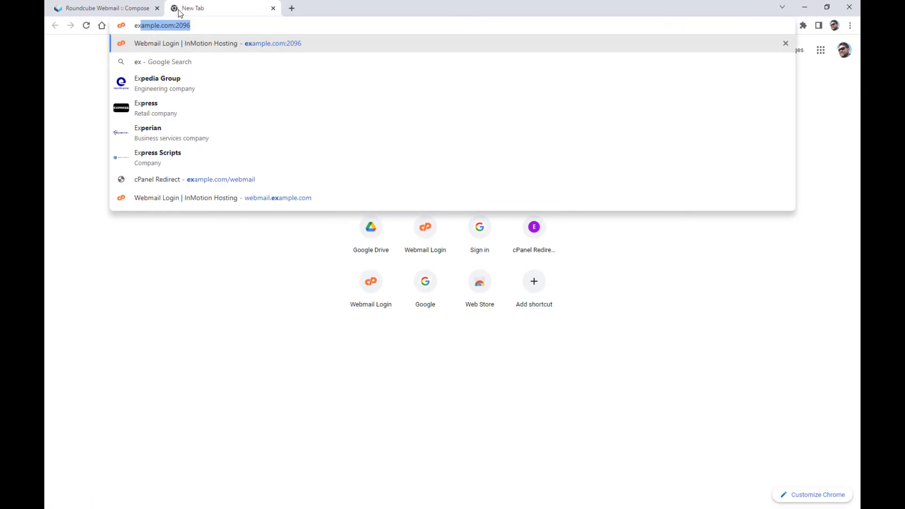
- Log in to cPanel at example.com/ with username custo246
{"action": "type", "text": "example.com/"}
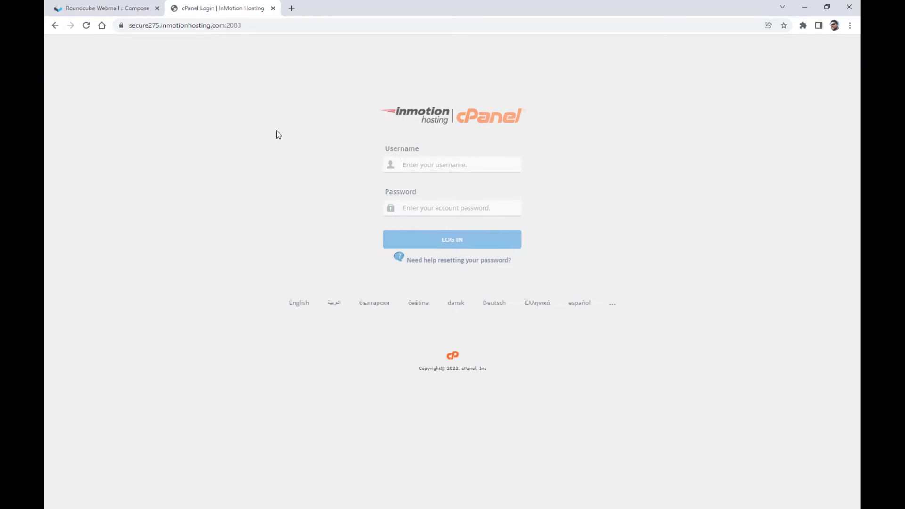
{"action": "type", "text": "custo246"}
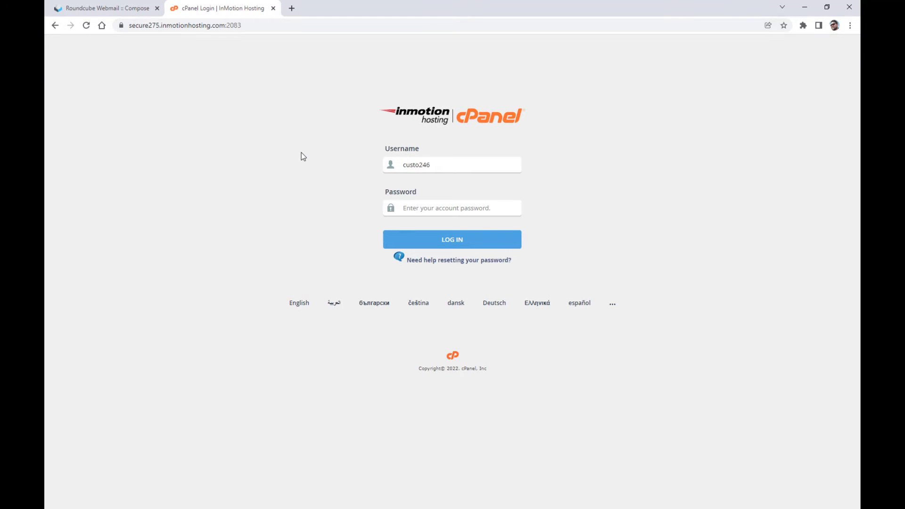
{"action": "left_click", "coordinate": [453, 240]}
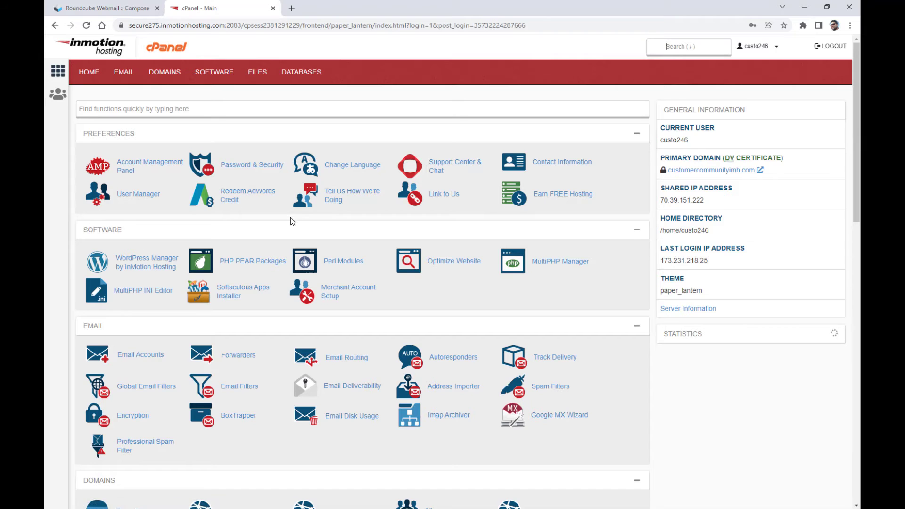
- Open Email Accounts from cPanel's Email section
{"action": "scroll", "scroll_direction": "down", "scroll_amount": 3}
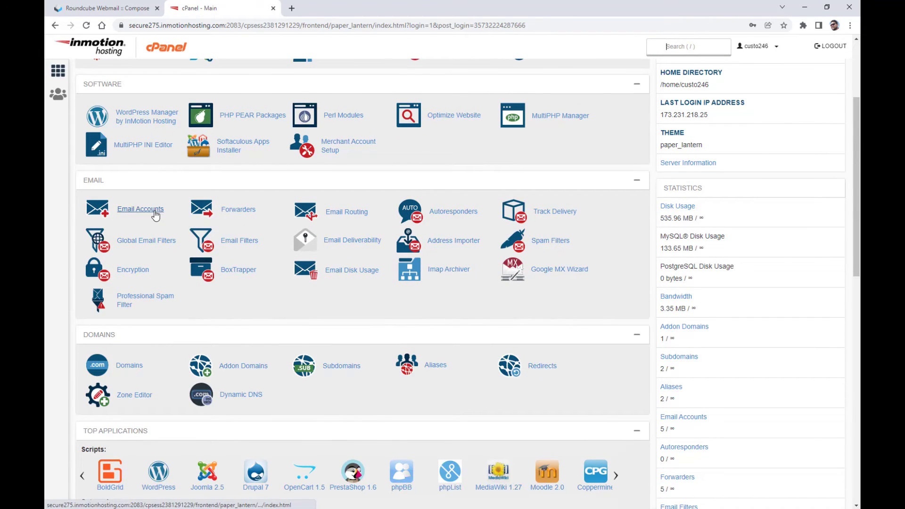
{"action": "left_click", "coordinate": [141, 209]}
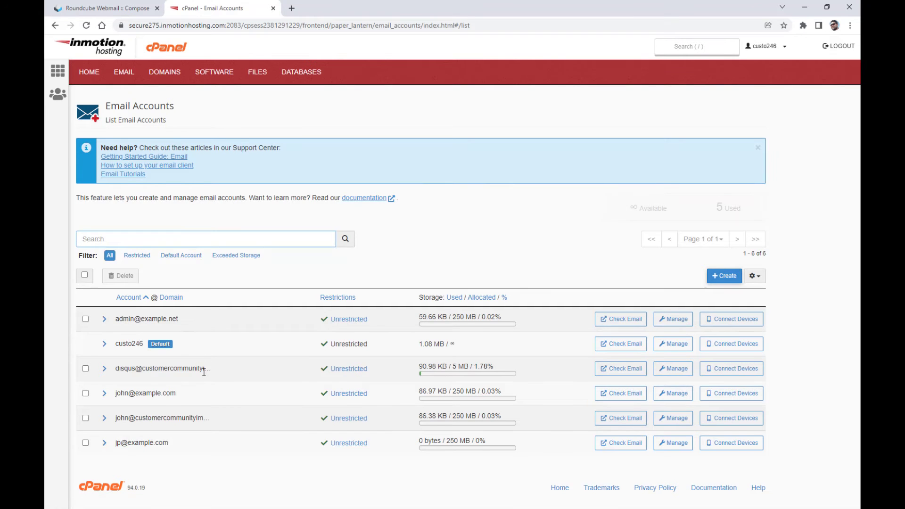
{"action": "scroll", "scroll_direction": "down", "scroll_amount": 3}
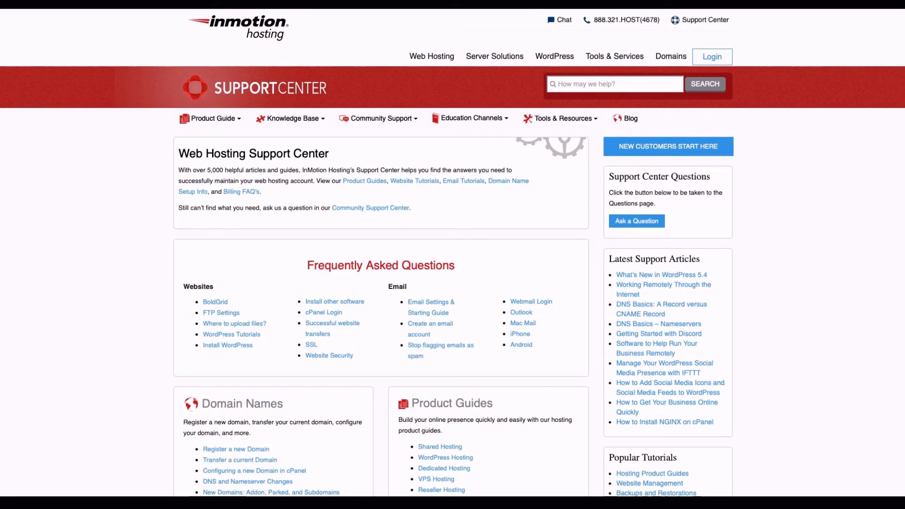
- Visit the AMP login page, then open the Advantages of UltraStack infographic
{"action": "left_click", "coordinate": [712, 57]}
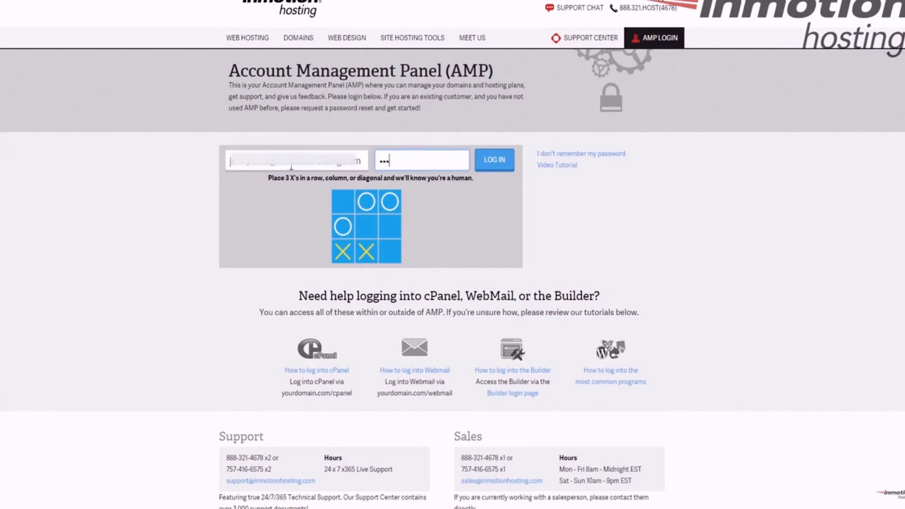
{"action": "left_click", "coordinate": [494, 159]}
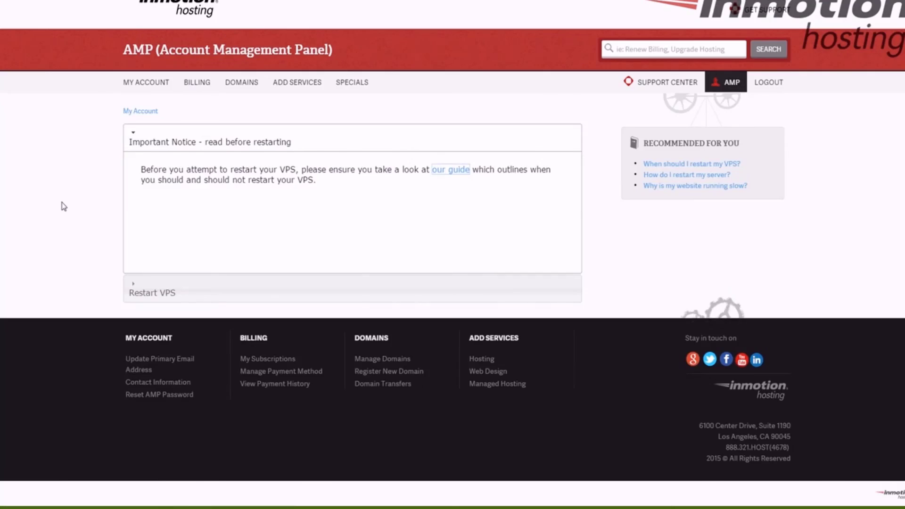
{"action": "left_click", "coordinate": [451, 169]}
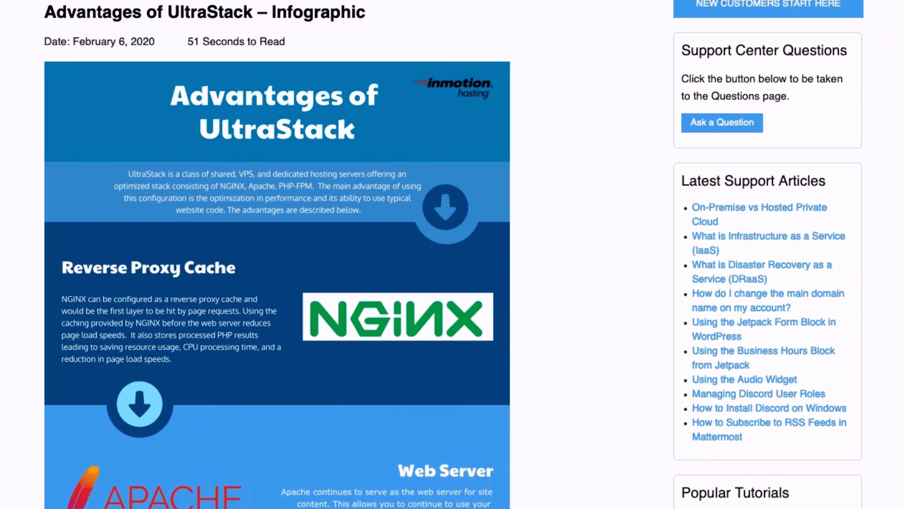